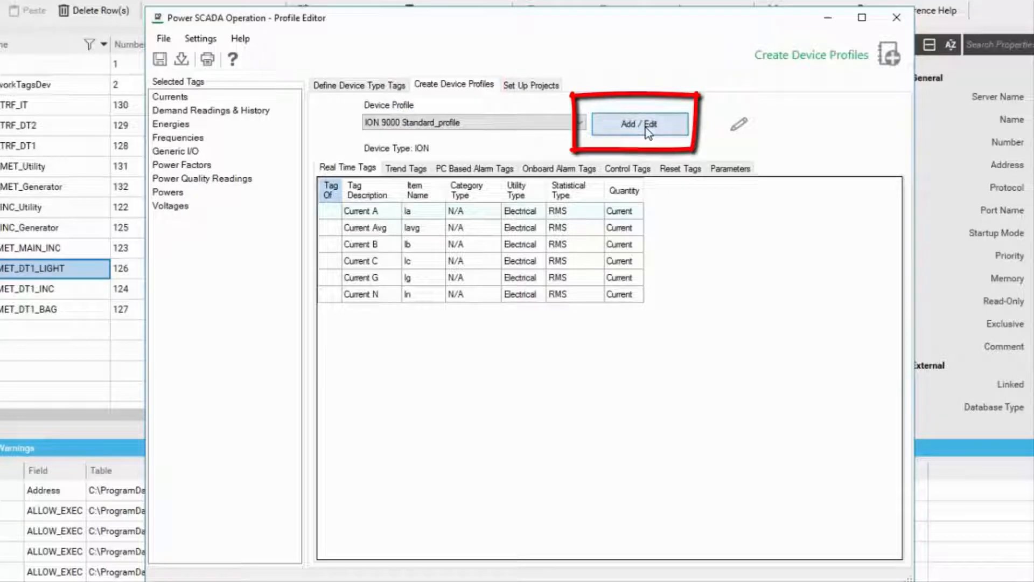
Step: Choose Add / Edit and continue editing the existing ION 9000 Standard_profile
{"action": "left_click", "coordinate": [638, 124]}
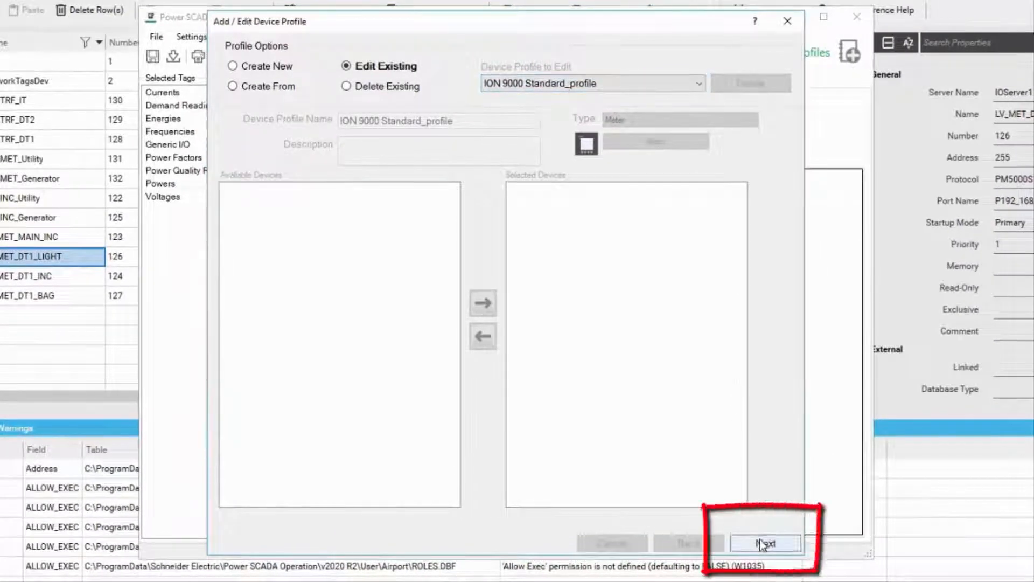
{"action": "left_click", "coordinate": [764, 542]}
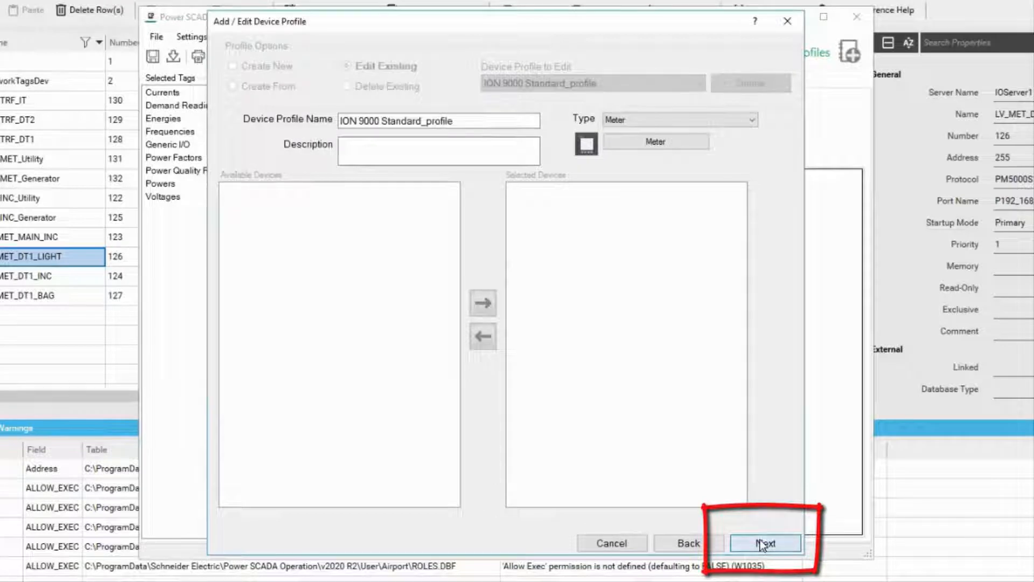
Step: Enable trending for Current Avg and an extra energy tag, then finish the profile
{"action": "left_click", "coordinate": [764, 542]}
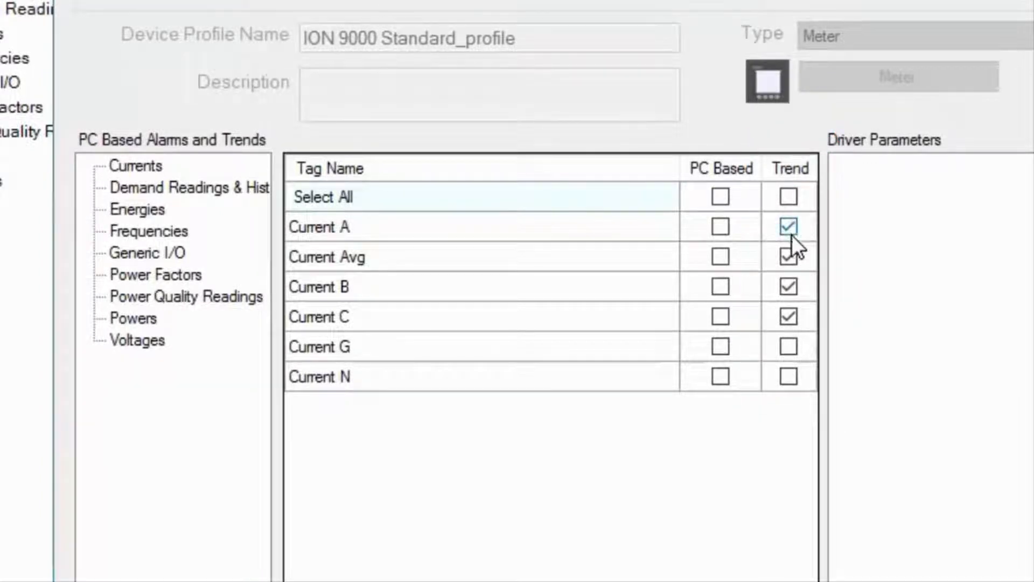
{"action": "left_click", "coordinate": [788, 256]}
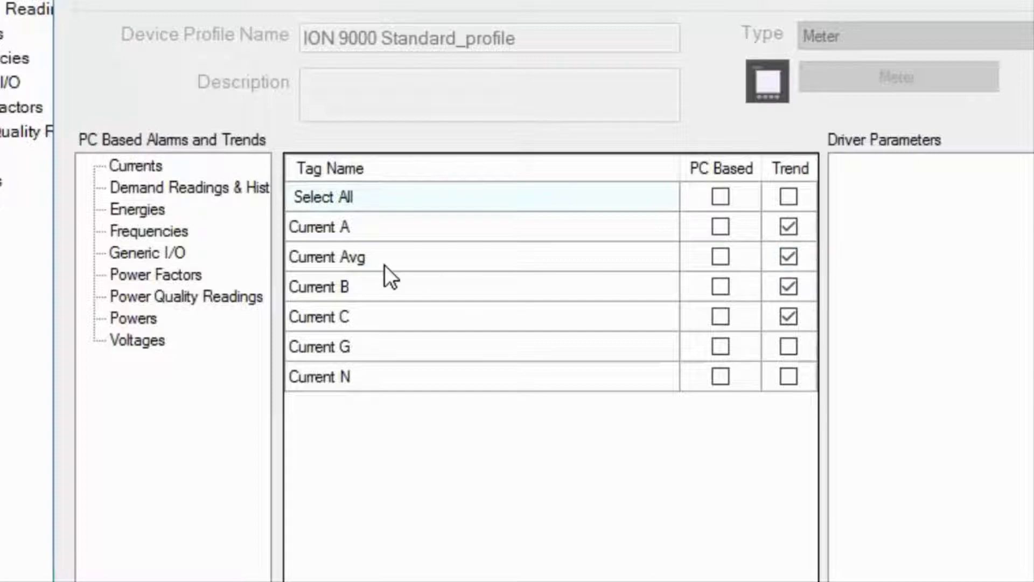
{"action": "left_click", "coordinate": [137, 209]}
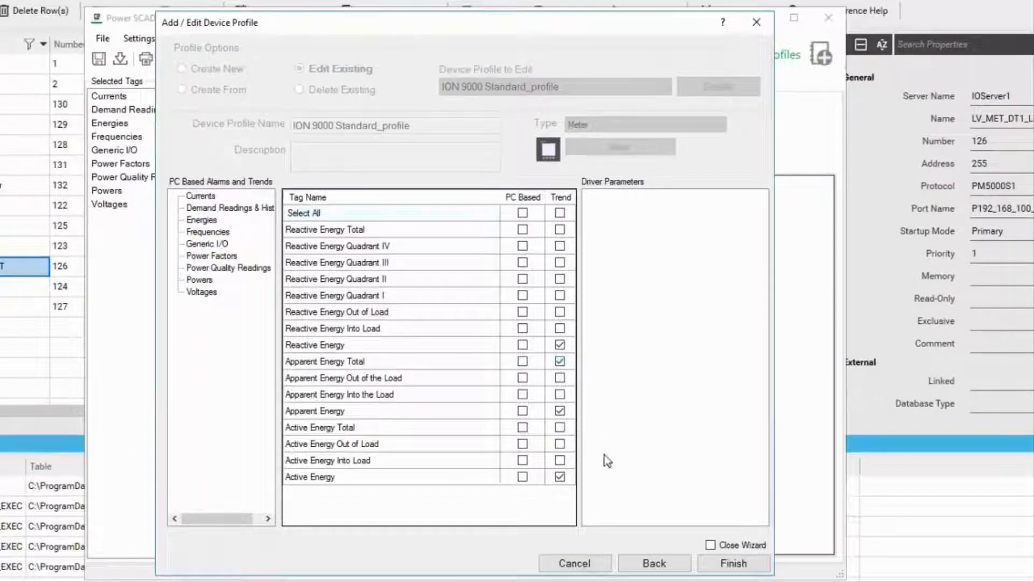
{"action": "left_click", "coordinate": [559, 427]}
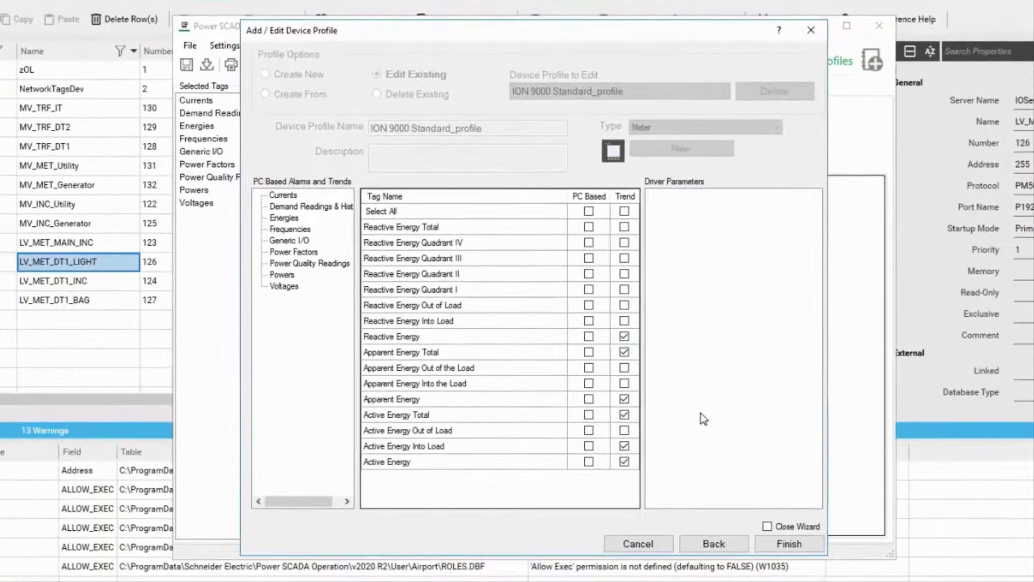
{"action": "left_click", "coordinate": [788, 543]}
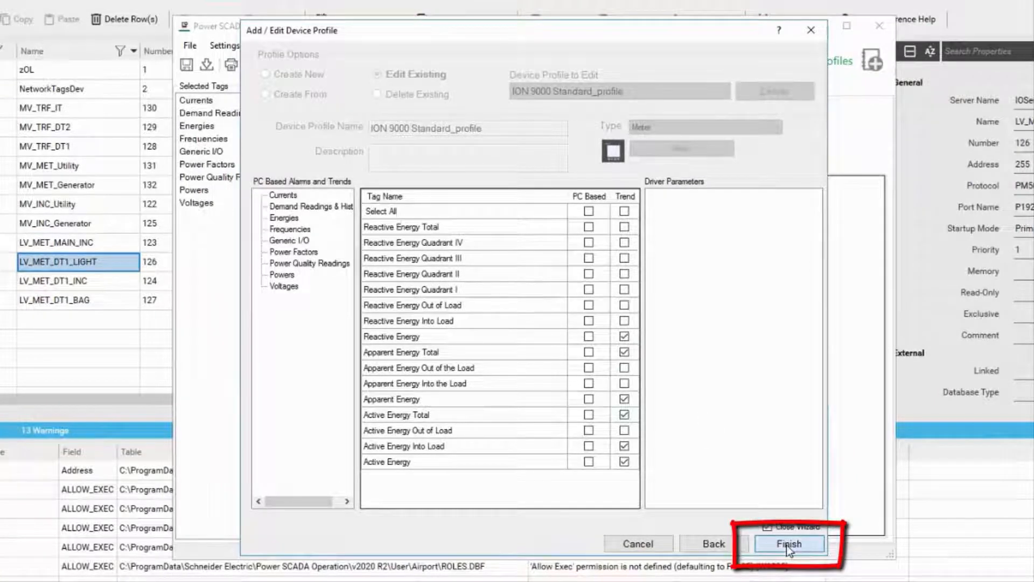
{"action": "left_click", "coordinate": [788, 544]}
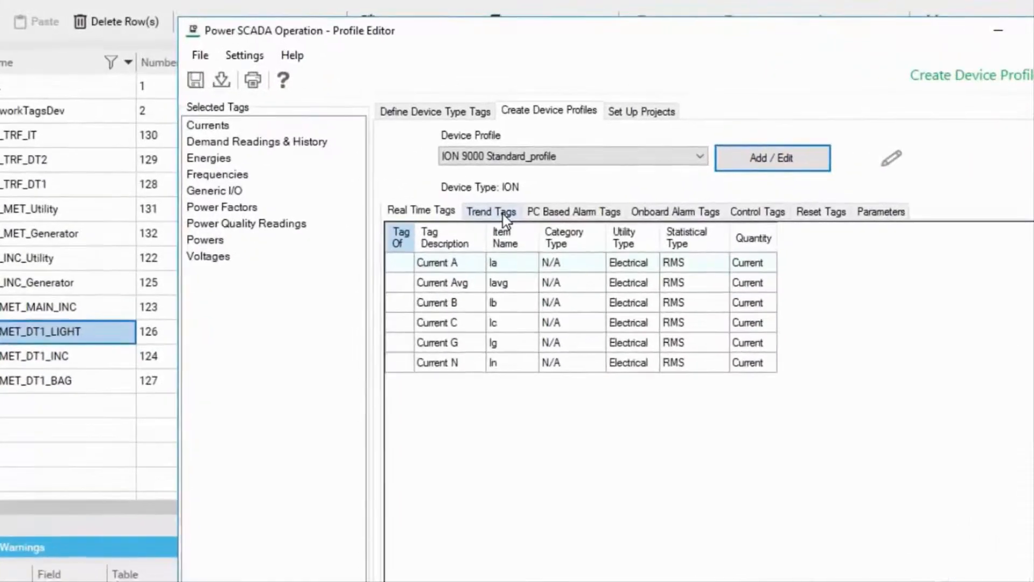
Step: Show the Trend Tags list listing Current A, Avg, B and C
{"action": "left_click", "coordinate": [491, 211]}
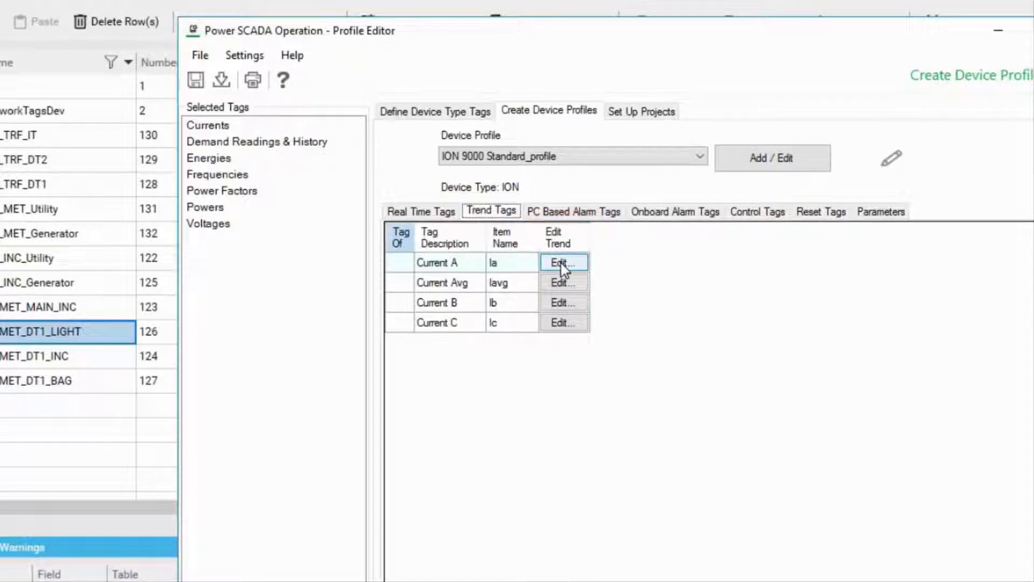
Step: Add a 5 Second interval to Current A's 15 Minute trend and confirm
{"action": "left_click", "coordinate": [560, 262]}
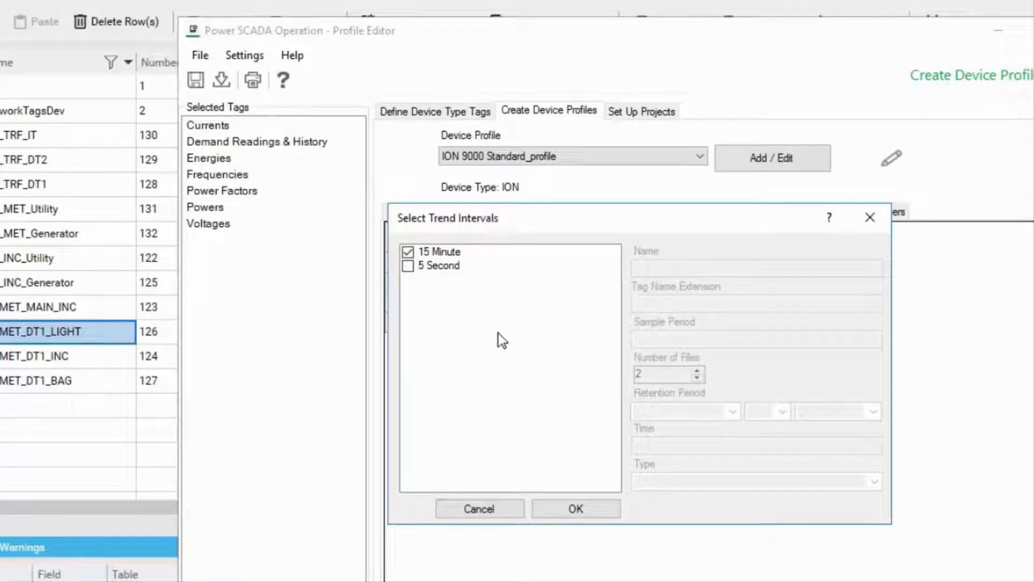
{"action": "mouse_move", "coordinate": [422, 273]}
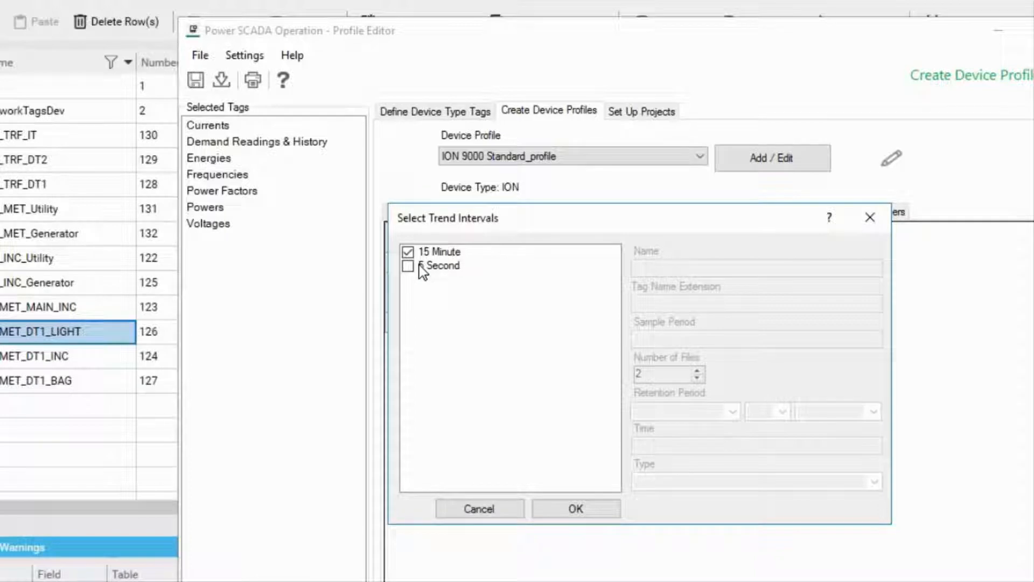
{"action": "mouse_move", "coordinate": [425, 264]}
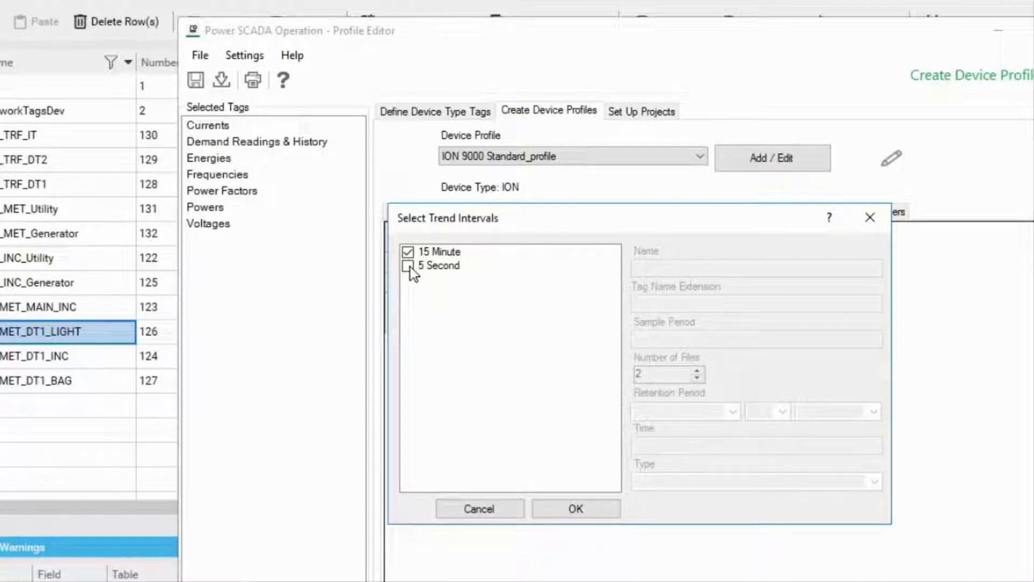
{"action": "left_click", "coordinate": [408, 265]}
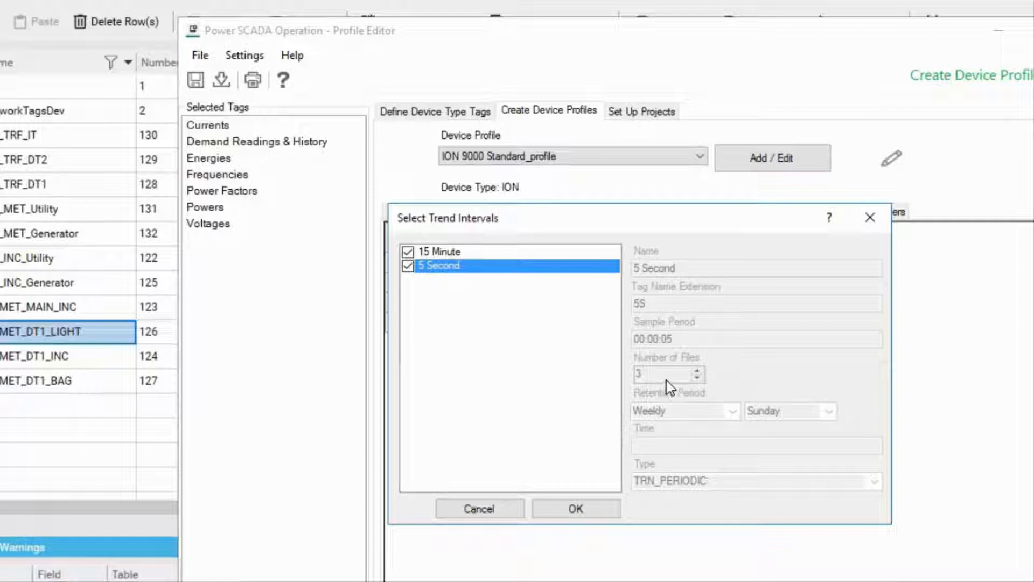
{"action": "mouse_move", "coordinate": [461, 257]}
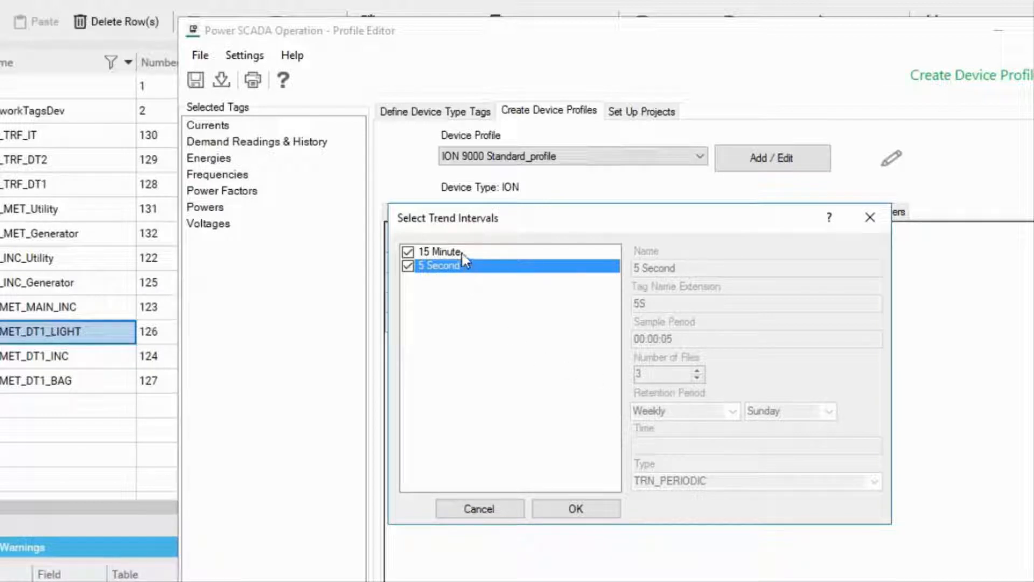
{"action": "left_click", "coordinate": [438, 252]}
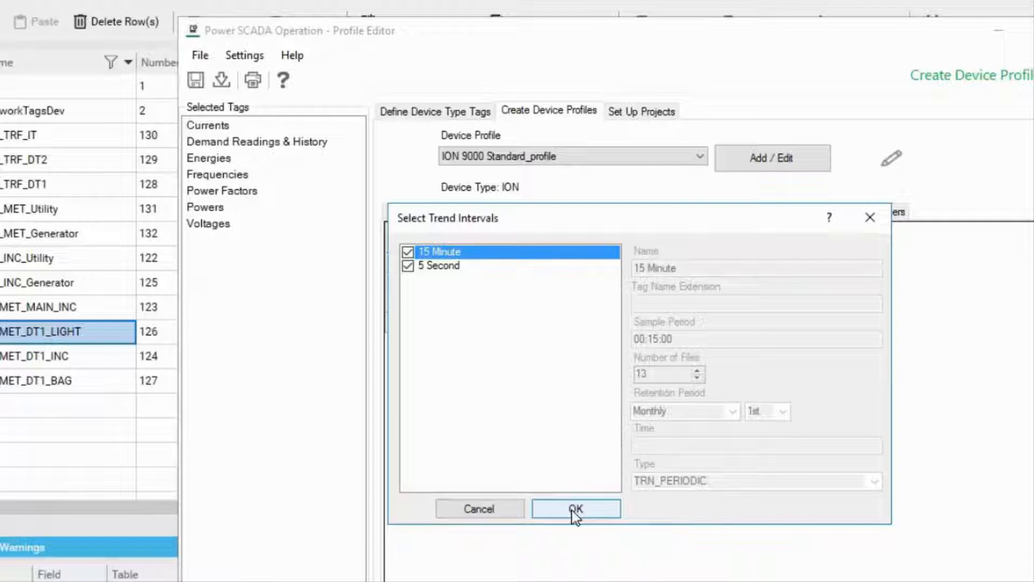
{"action": "left_click", "coordinate": [575, 508]}
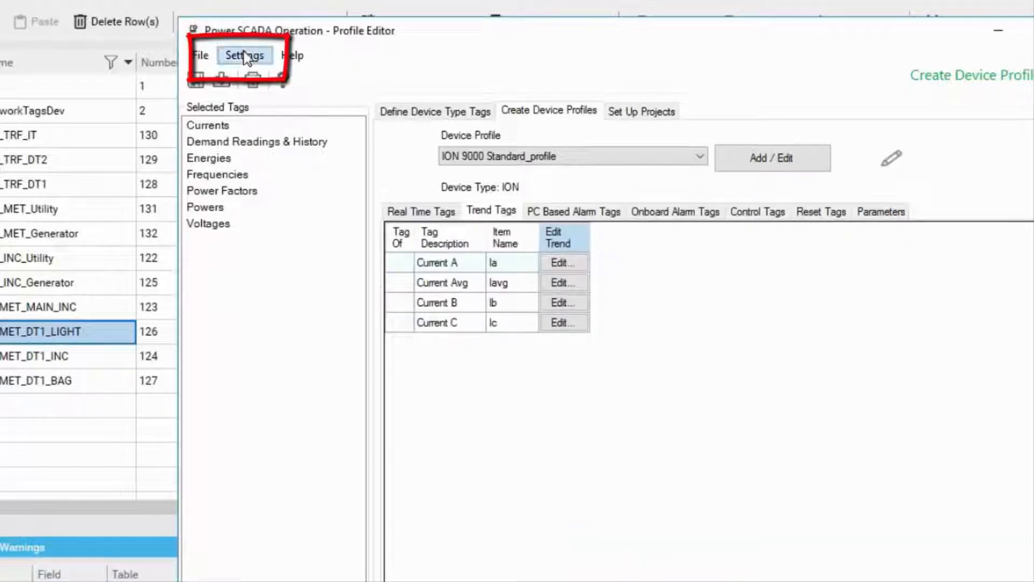
Step: Open Settings > Set Up Trend Definitions
{"action": "left_click", "coordinate": [244, 55]}
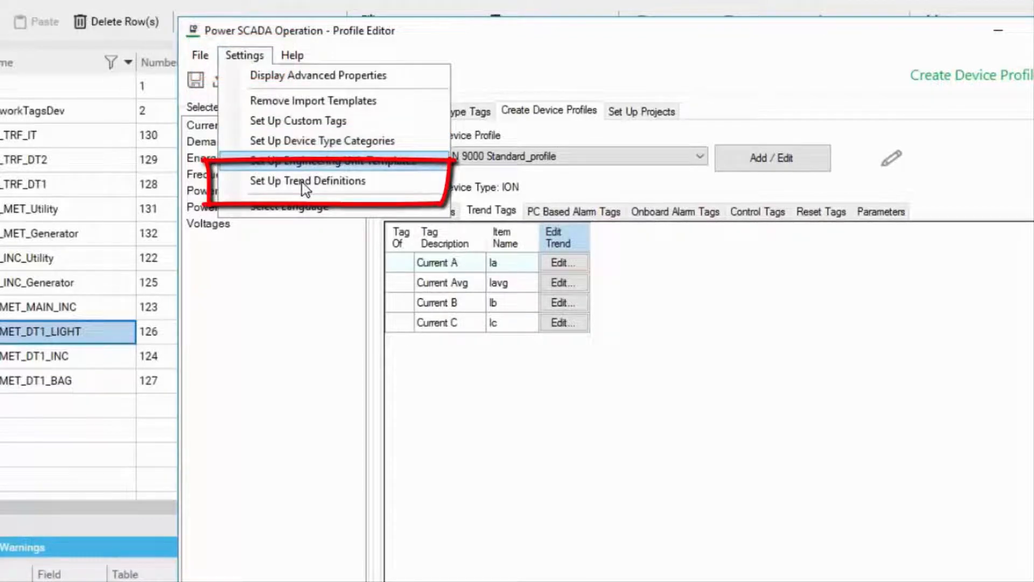
{"action": "left_click", "coordinate": [306, 181]}
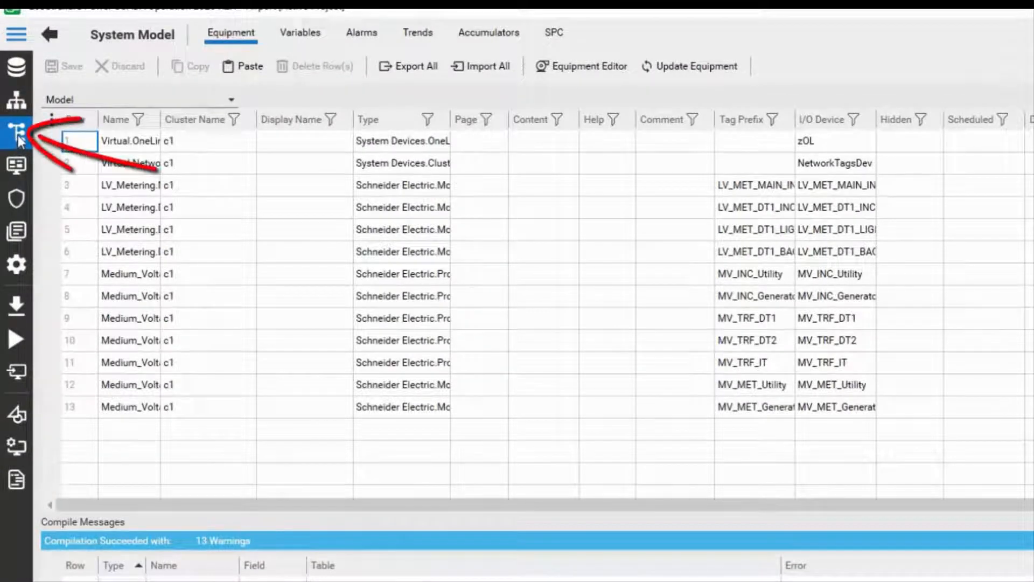
{"action": "mouse_move", "coordinate": [417, 32]}
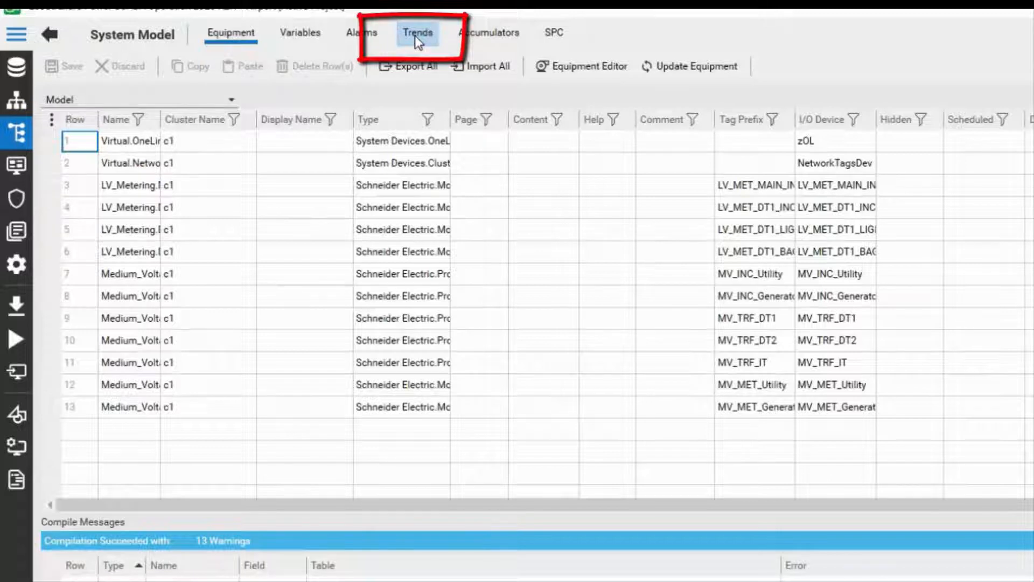
Step: List the project's trend tags and select an apparent energy trend to see its properties
{"action": "left_click", "coordinate": [417, 32]}
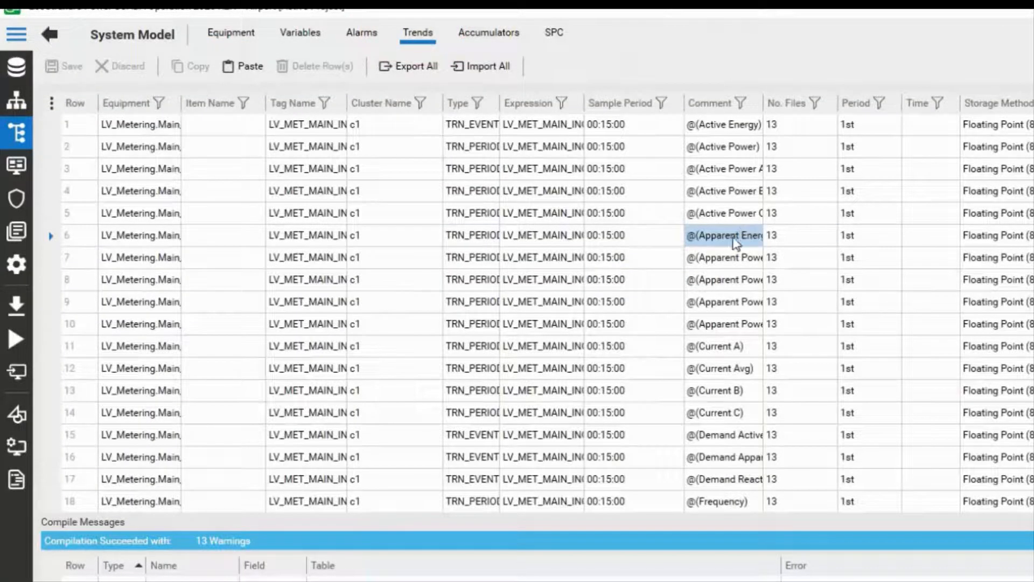
{"action": "left_click", "coordinate": [218, 124]}
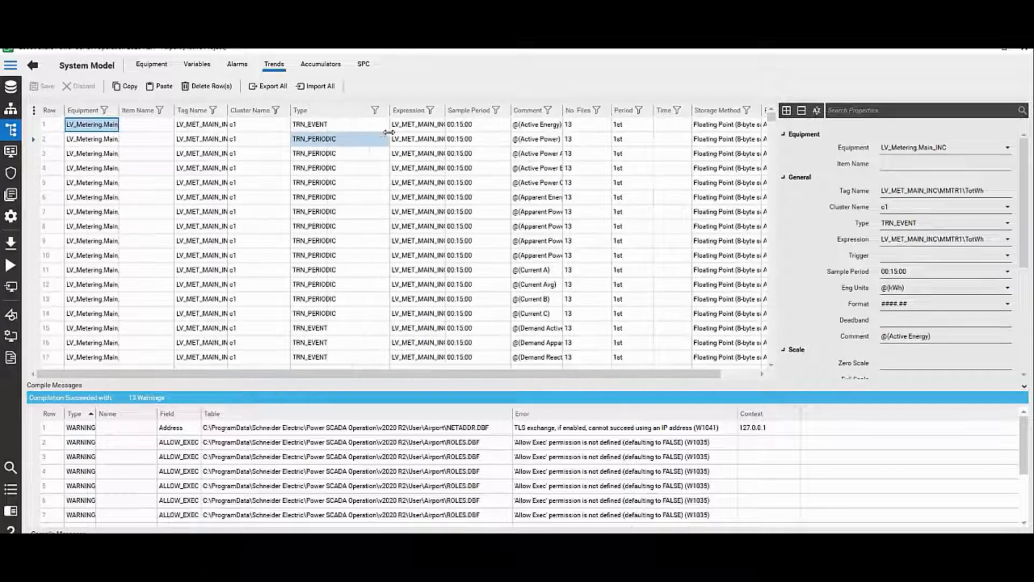
Step: Open the Active Energy trend's Type dropdown showing TRN_EVENT, TRN_PERIODIC, TRN_PERIODIC_EVENT
{"action": "left_click", "coordinate": [310, 124]}
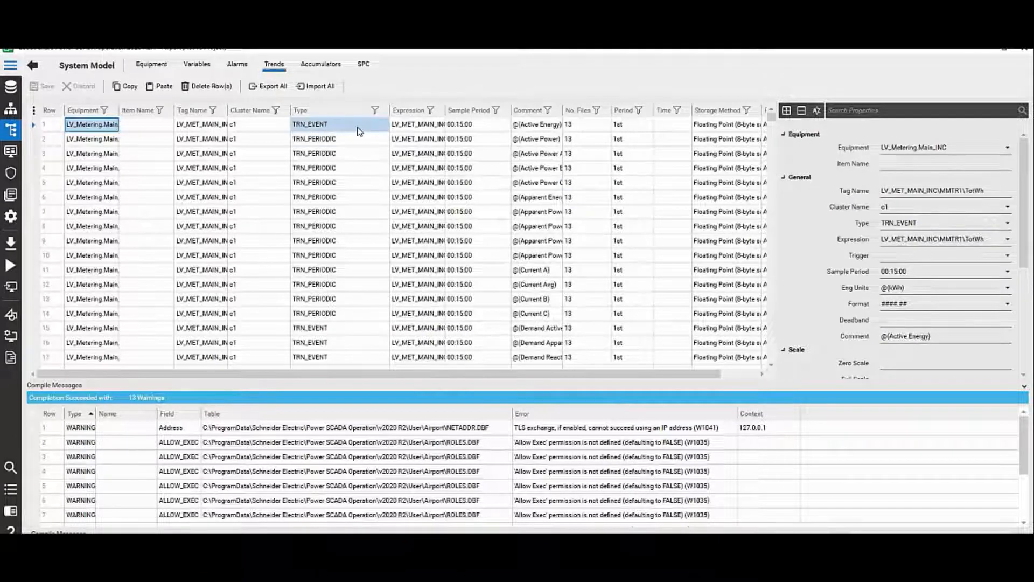
{"action": "left_click", "coordinate": [338, 124]}
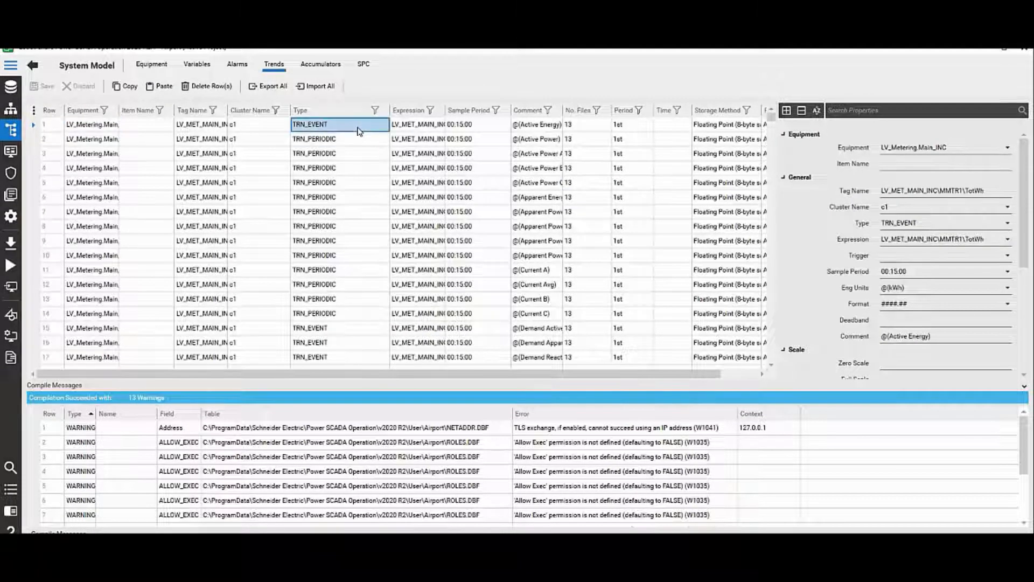
{"action": "left_click", "coordinate": [310, 124]}
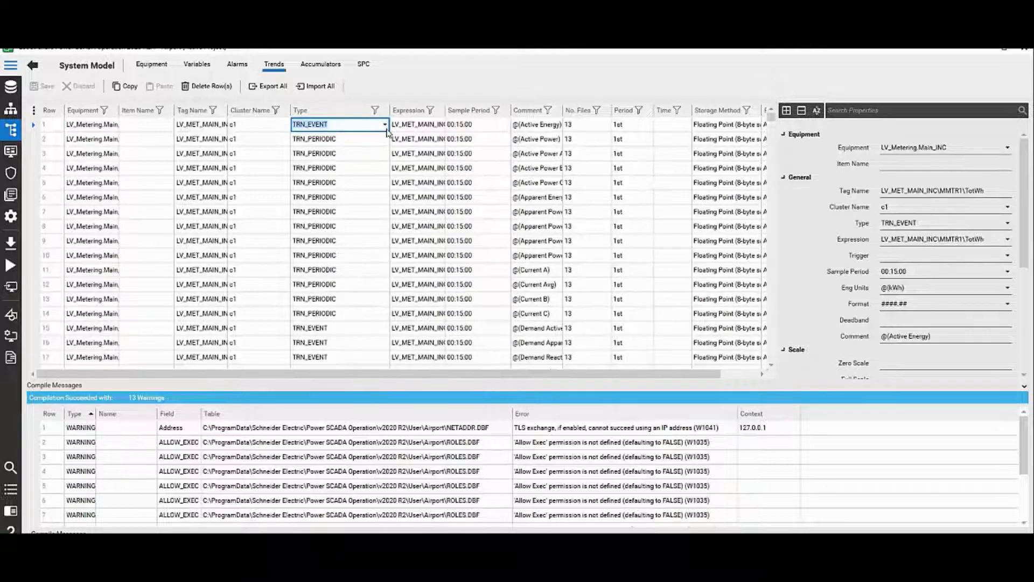
{"action": "left_click", "coordinate": [385, 124]}
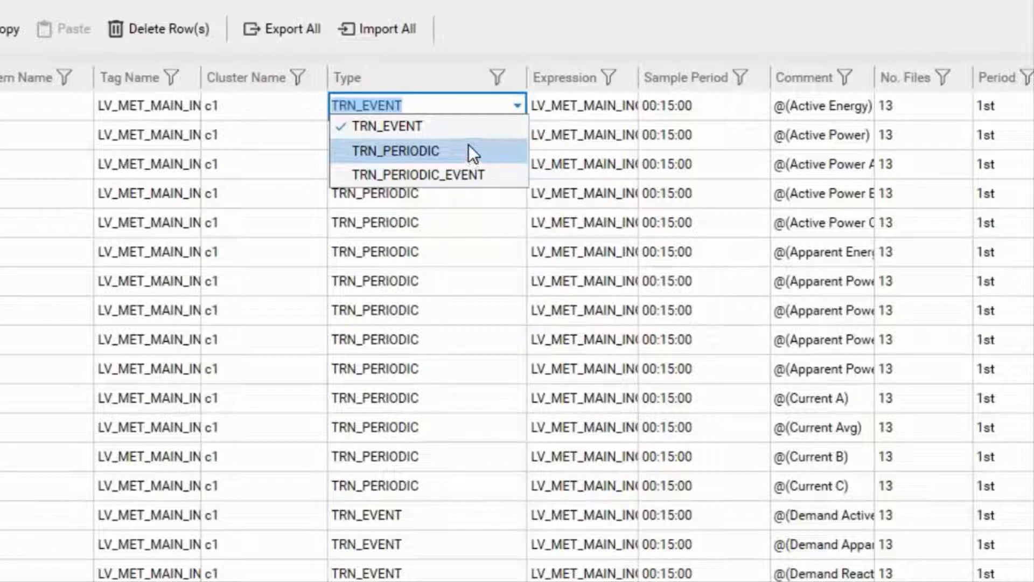
{"action": "mouse_move", "coordinate": [473, 141]}
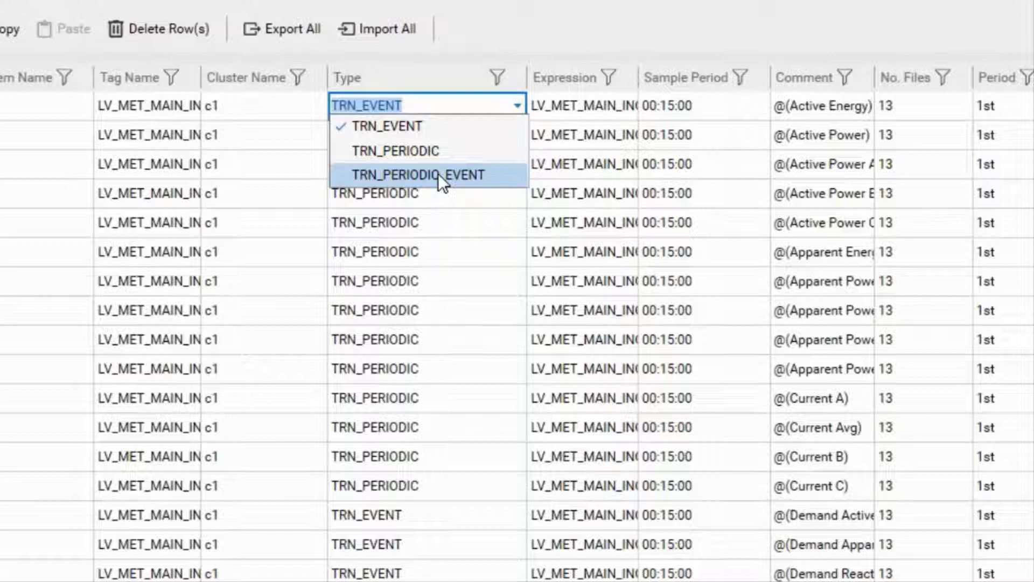
{"action": "mouse_move", "coordinate": [452, 135]}
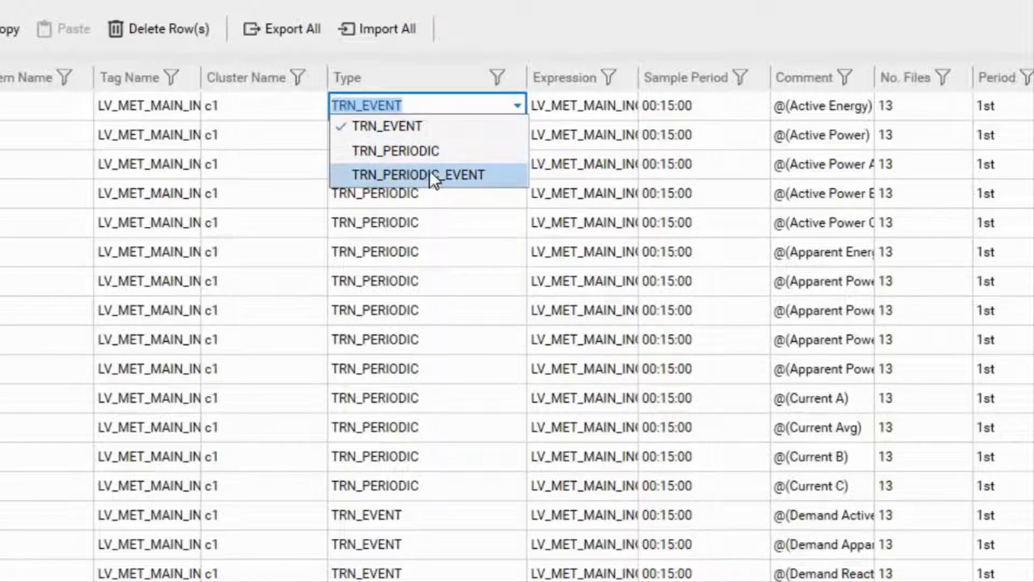
{"action": "mouse_move", "coordinate": [454, 136]}
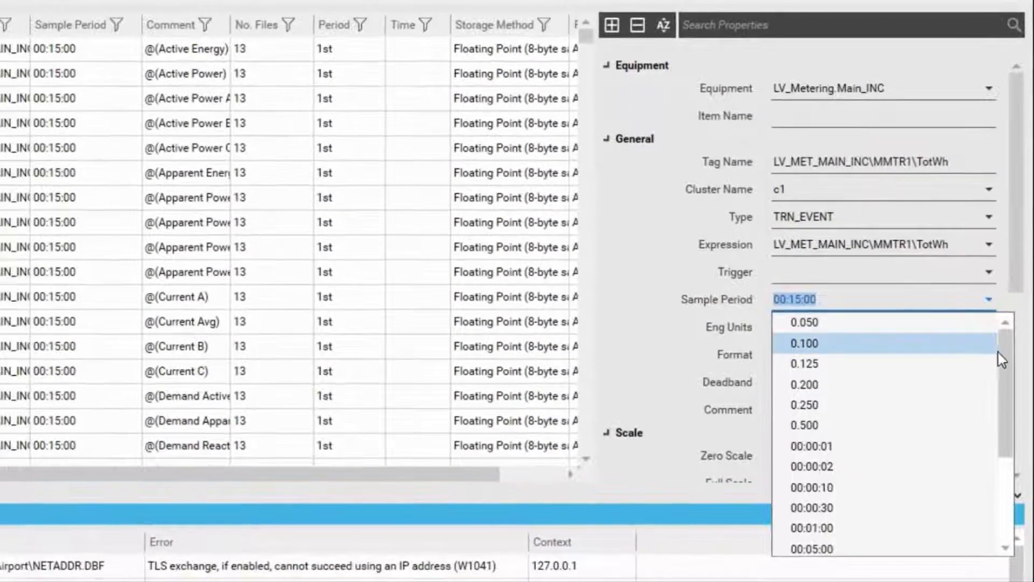
{"action": "scroll", "scroll_direction": "down", "scroll_amount": 3}
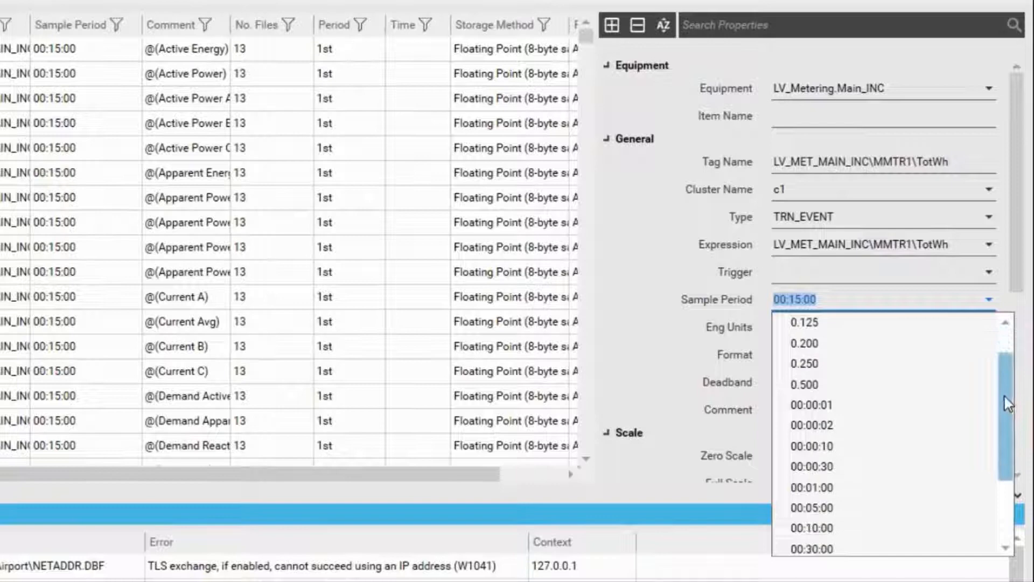
{"action": "scroll", "scroll_direction": "down", "scroll_amount": 3}
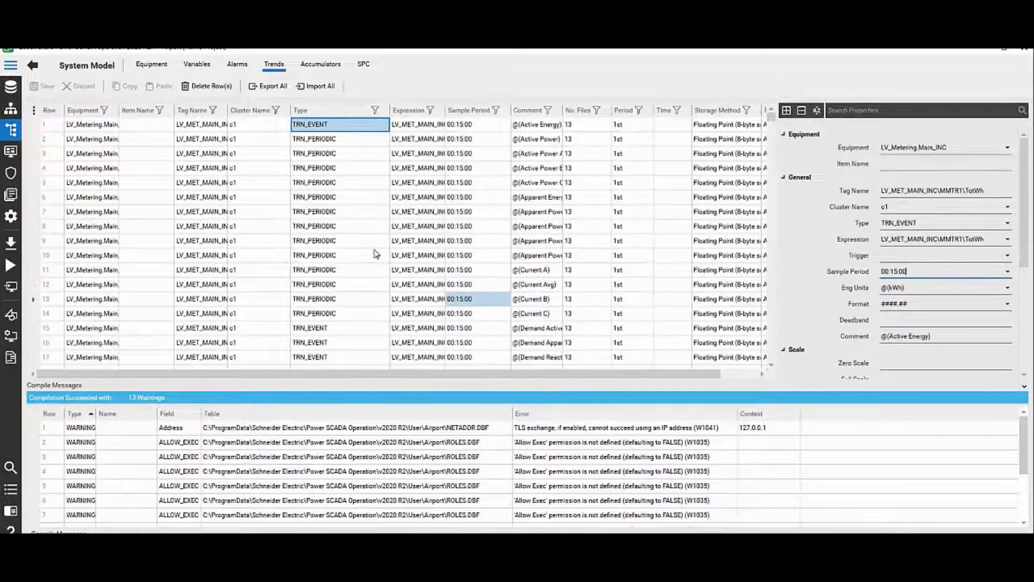
{"action": "left_click", "coordinate": [323, 240]}
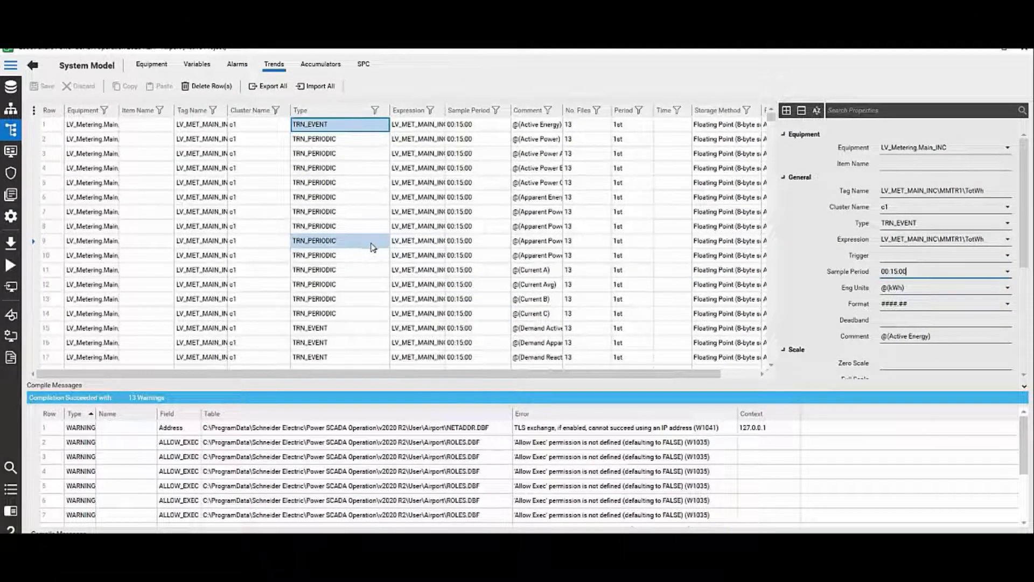